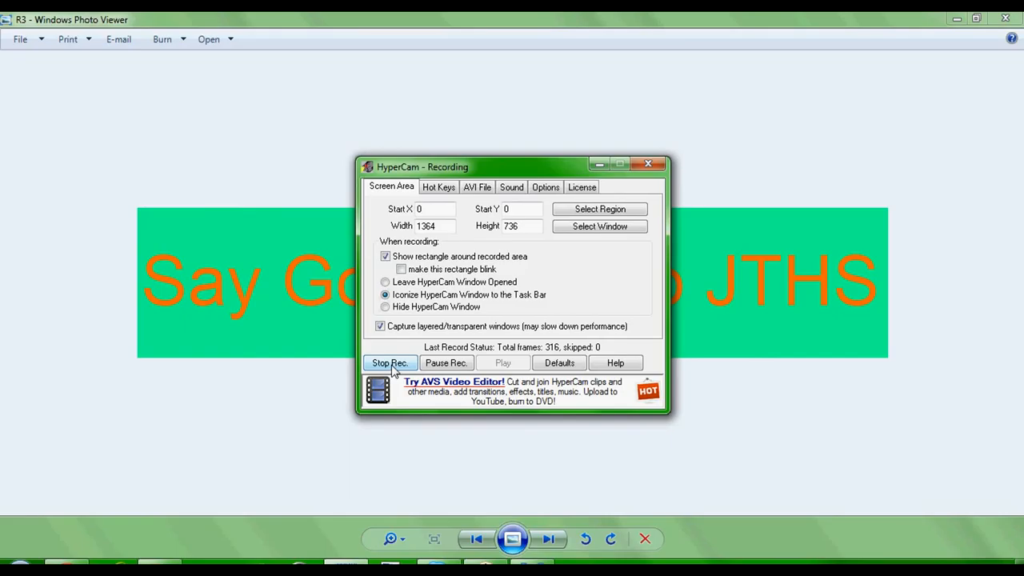
{"action": "left_click", "coordinate": [390, 363]}
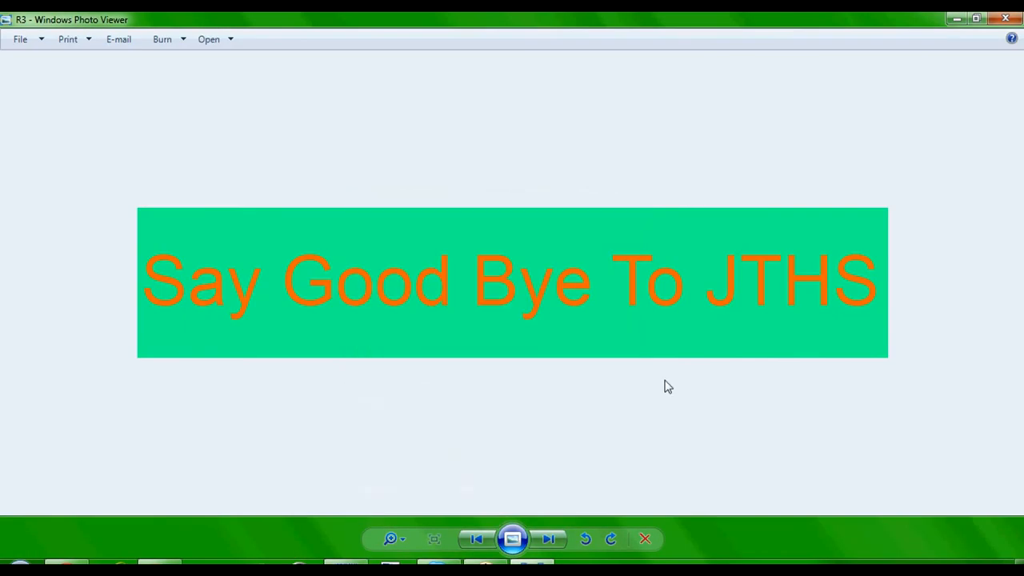
{"action": "mouse_move", "coordinate": [415, 534]}
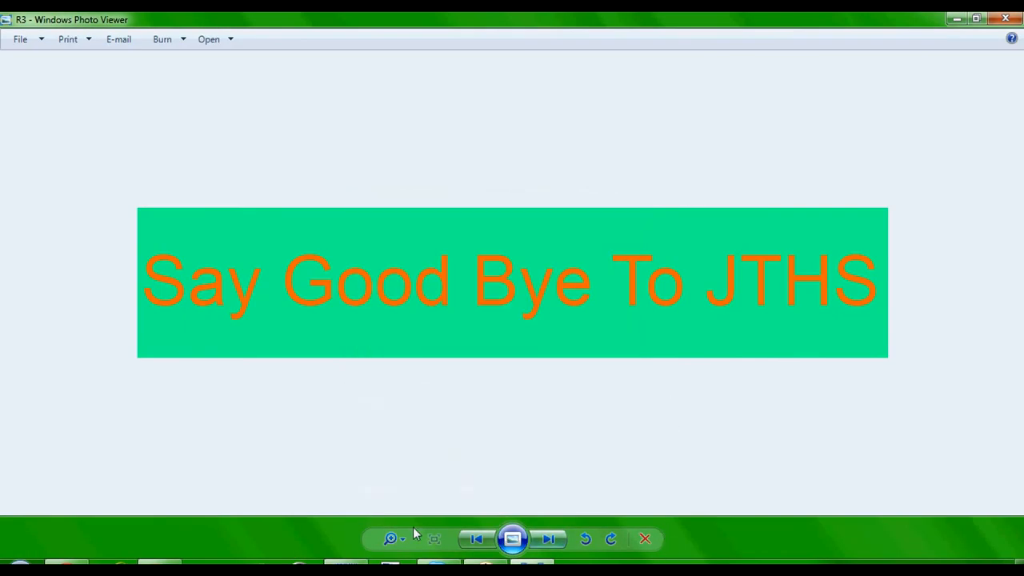